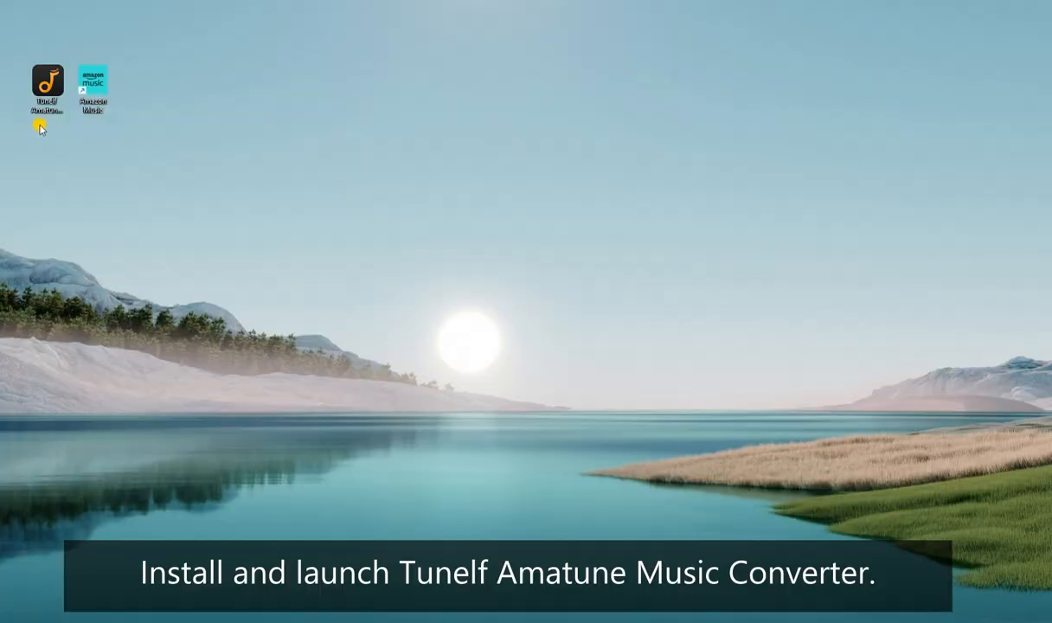
mouse_move(38, 53)
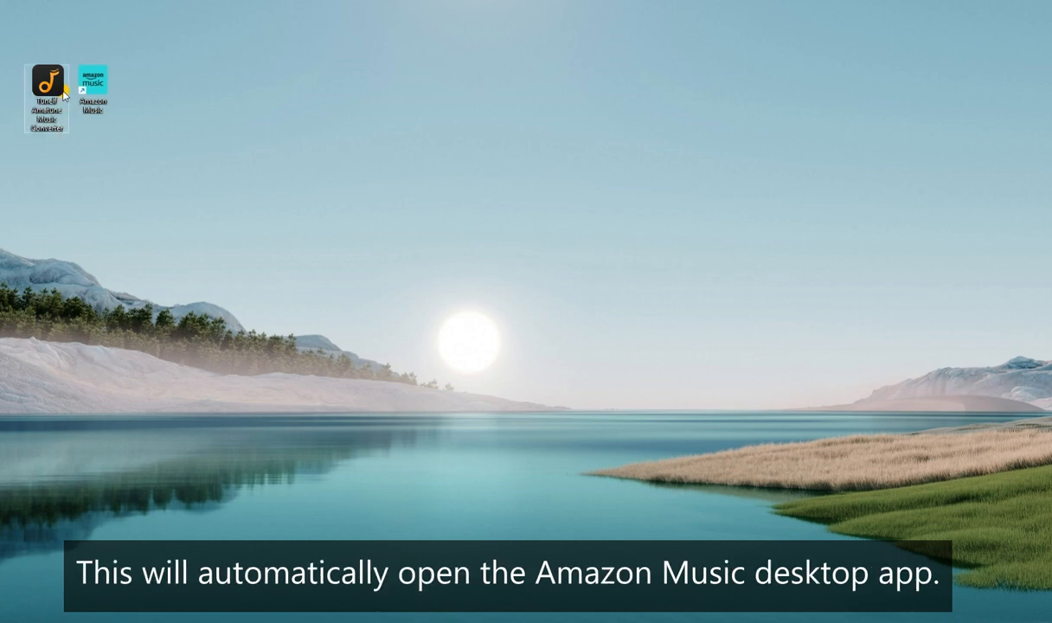
Step: Launch Tunelf Amatune Music Converter and acknowledge the 'Amazon Music already running' warning
double_click(48, 90)
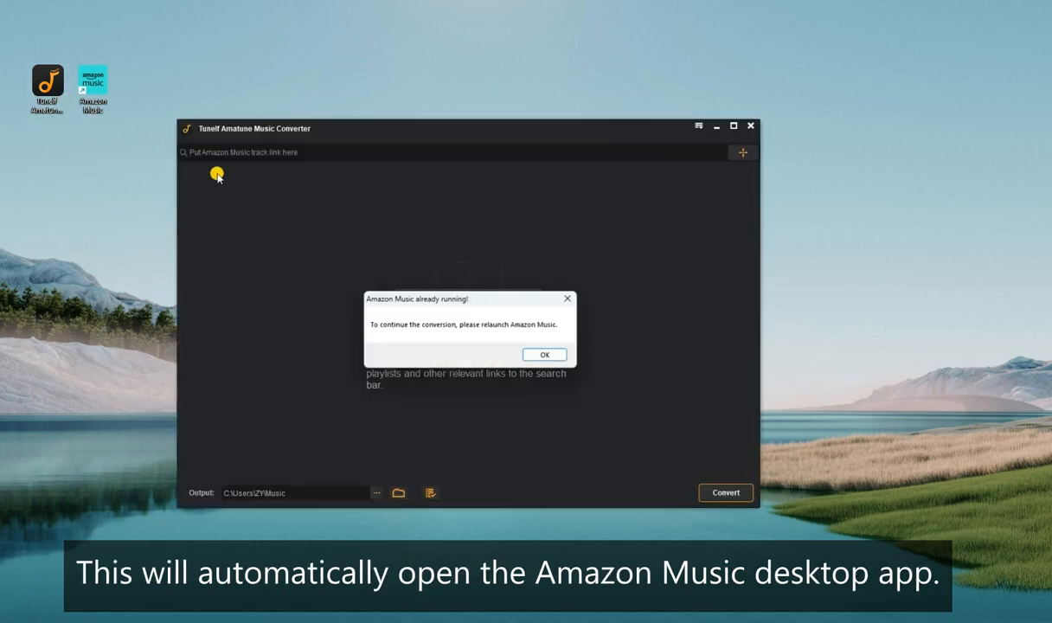
left_click(545, 353)
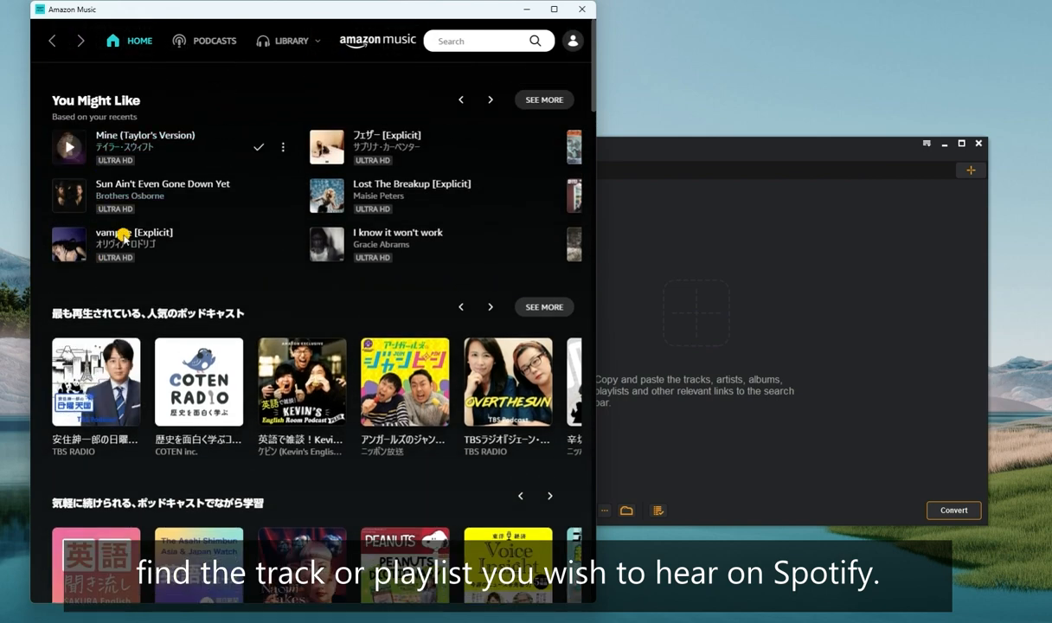
Step: Open Taylor Swift's Lover album from Your Frequent Plays so Cruel Summer loads into the converter
scroll("down", 3)
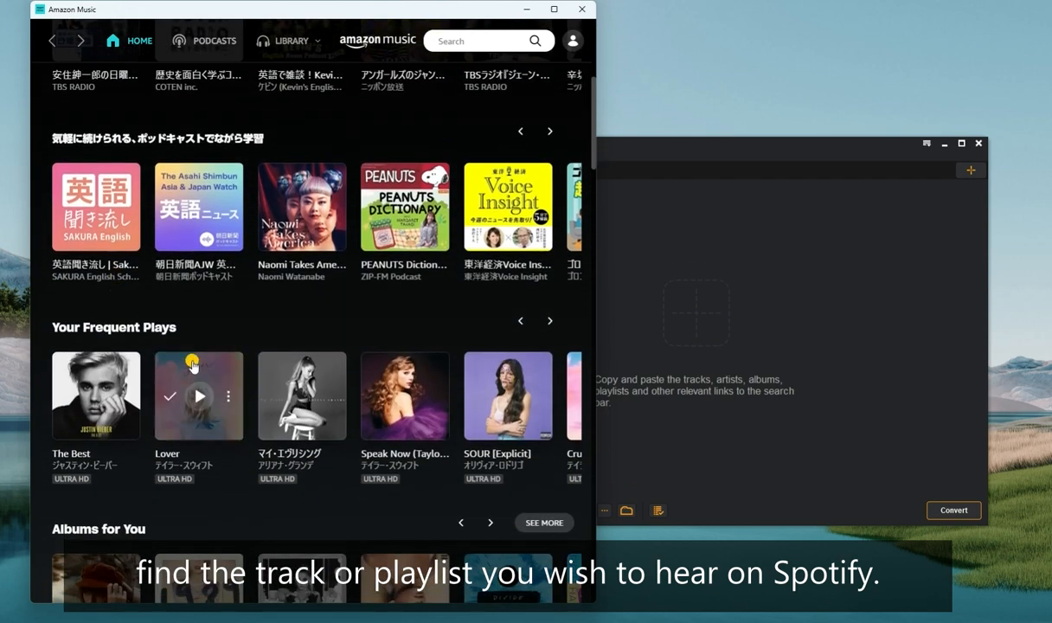
left_click(198, 395)
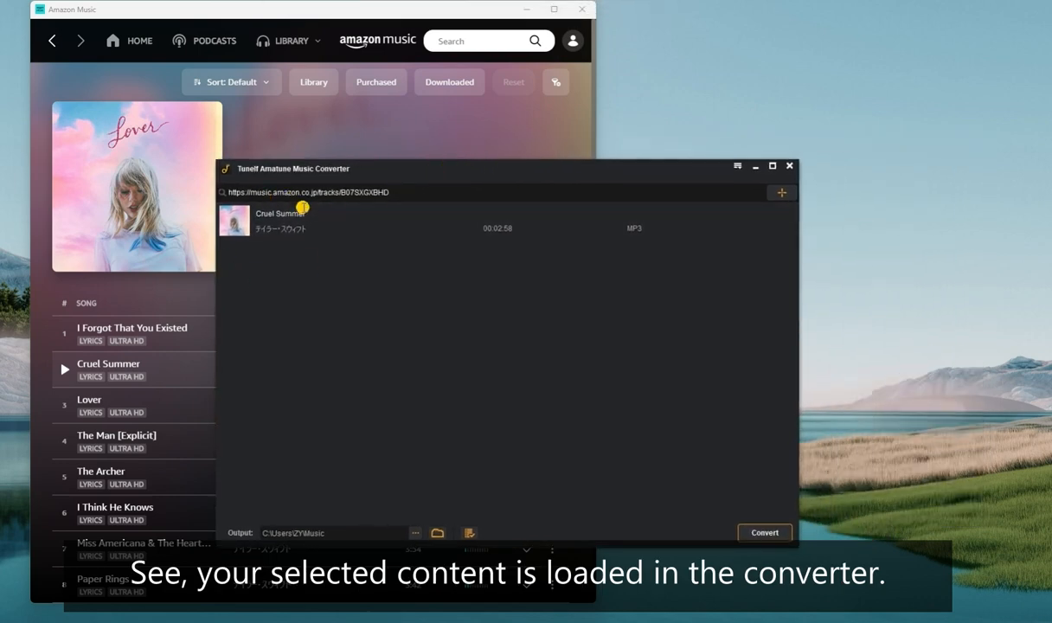
mouse_move(724, 207)
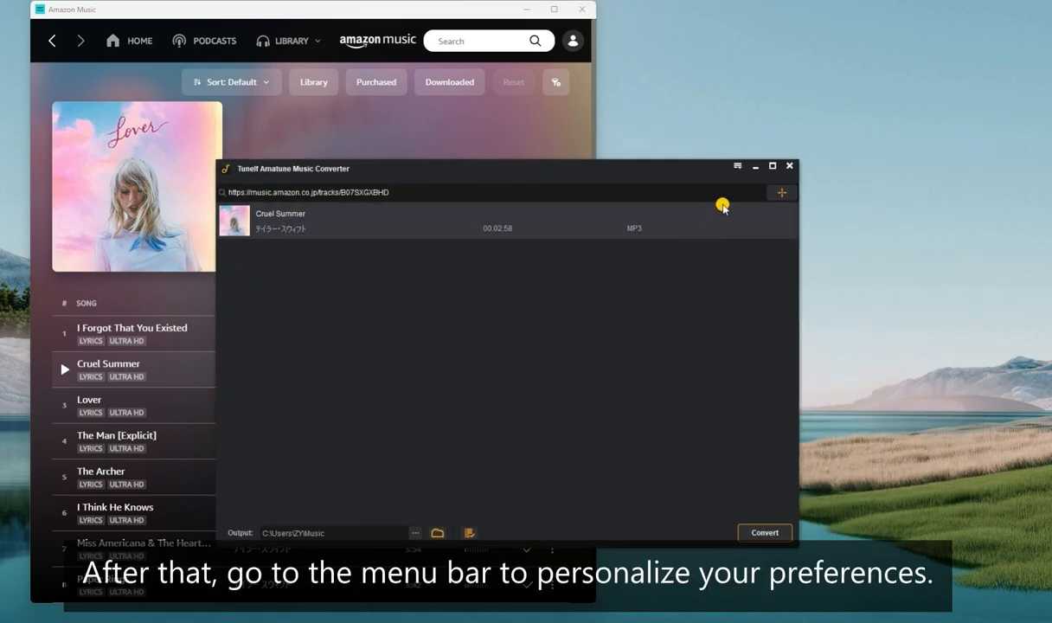
Step: In Preferences > Convert, keep MP3 format and Stereo output channel
left_click(738, 166)
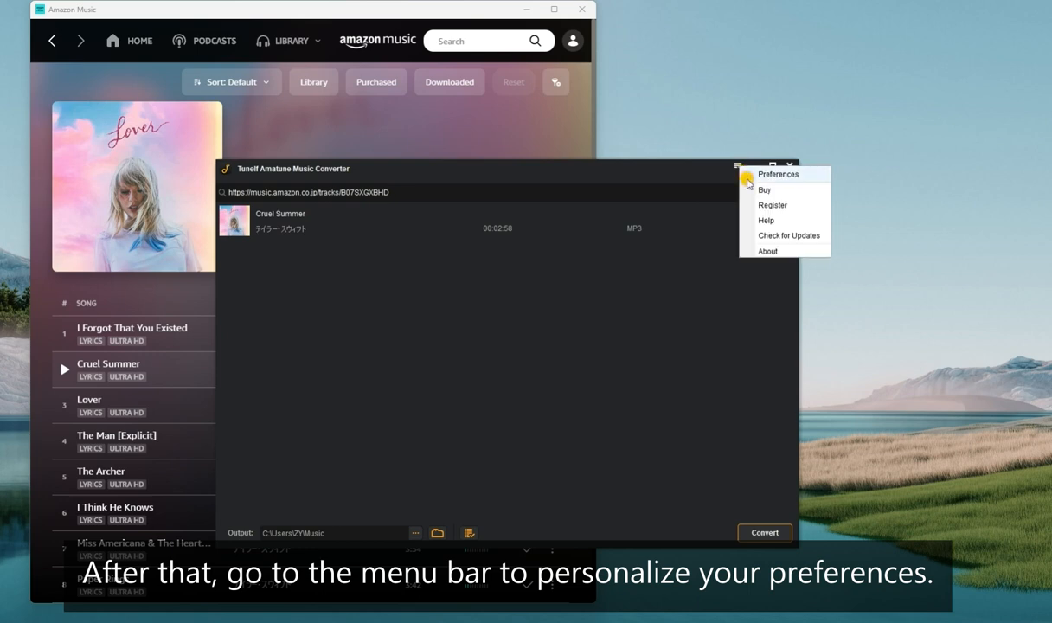
mouse_move(803, 177)
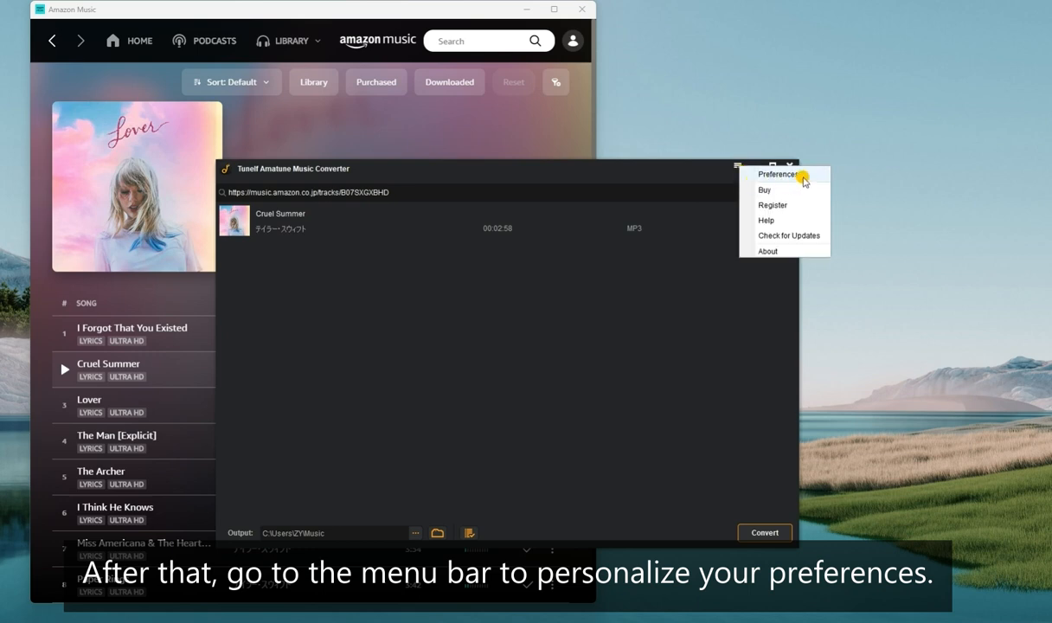
left_click(778, 174)
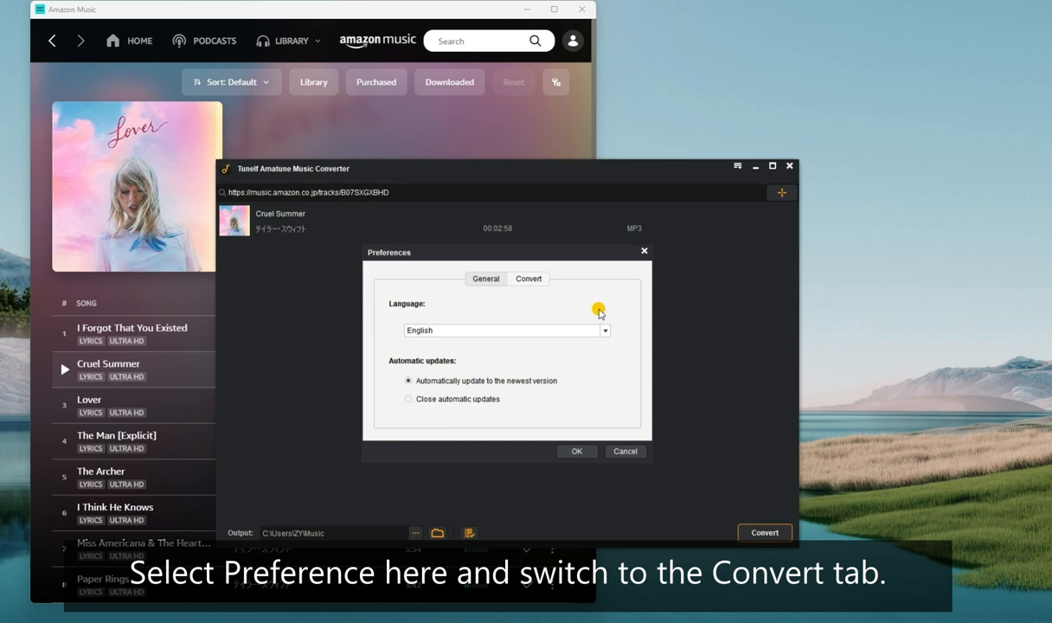
left_click(530, 279)
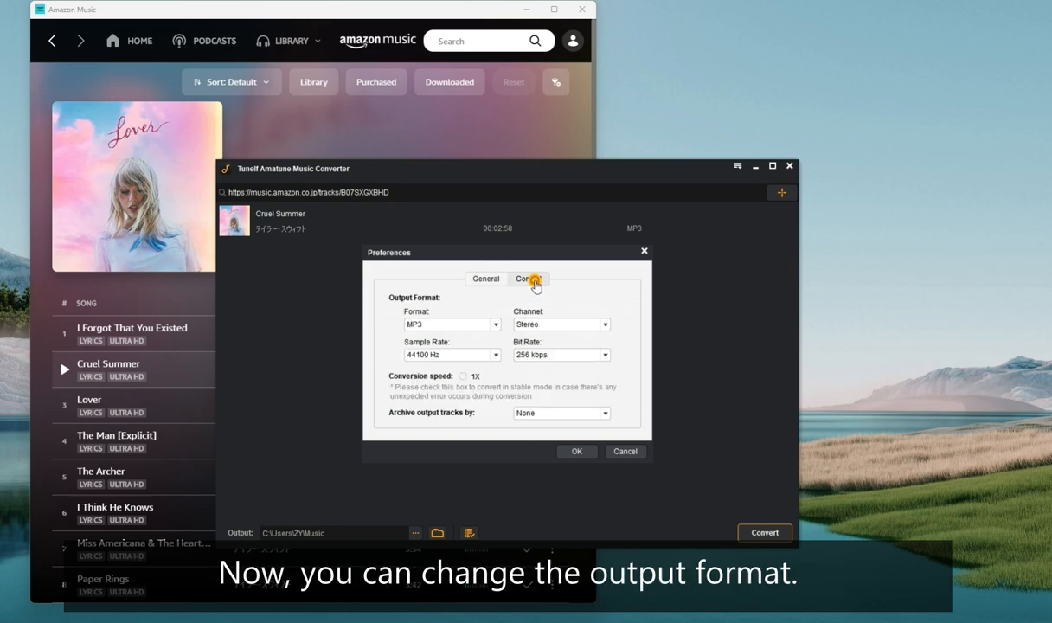
left_click(495, 325)
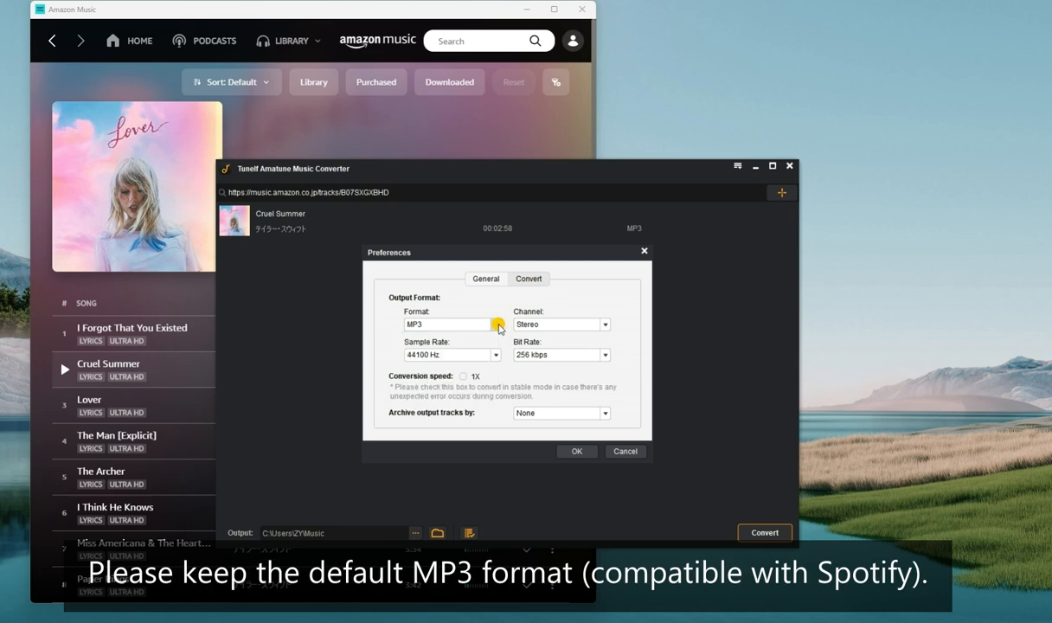
left_click(604, 323)
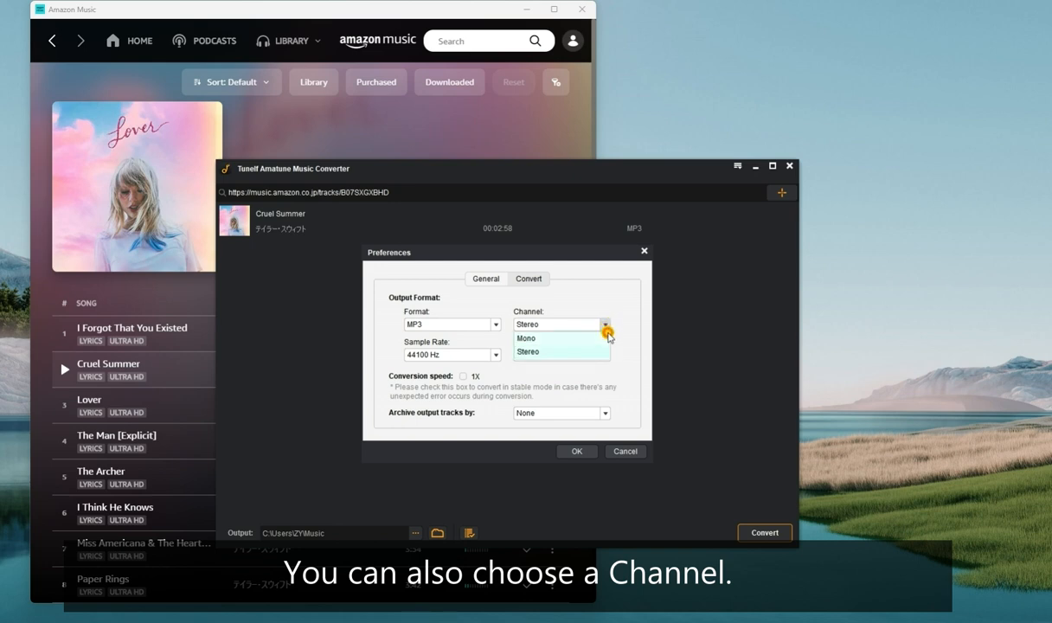
left_click(495, 353)
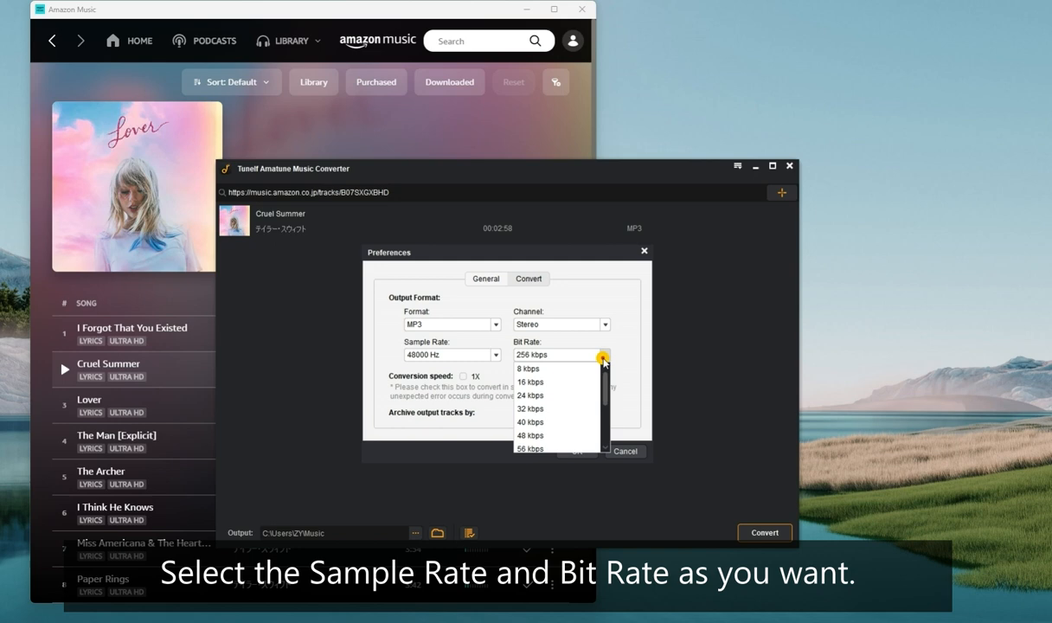
Step: Set bit rate to 320 kbps, keep archiving at None, and save the preferences
scroll("down", 3)
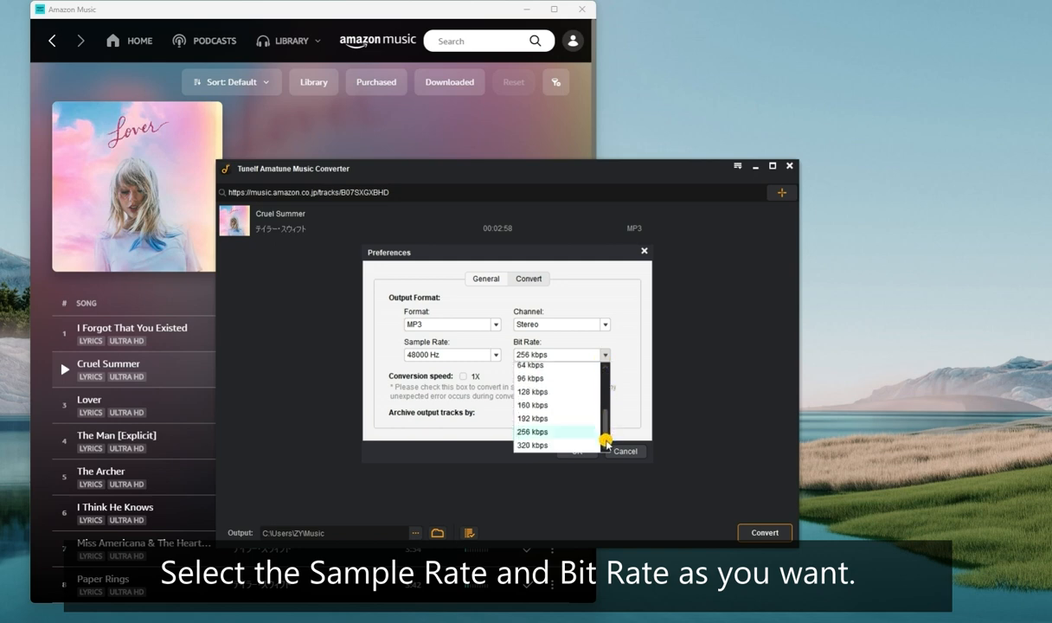
left_click(532, 444)
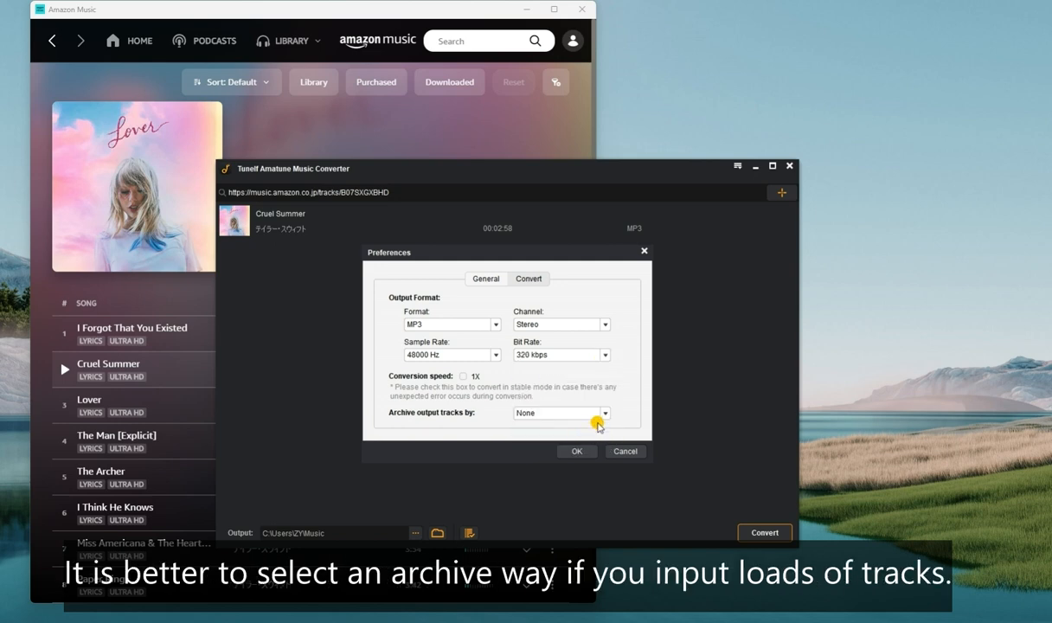
left_click(604, 412)
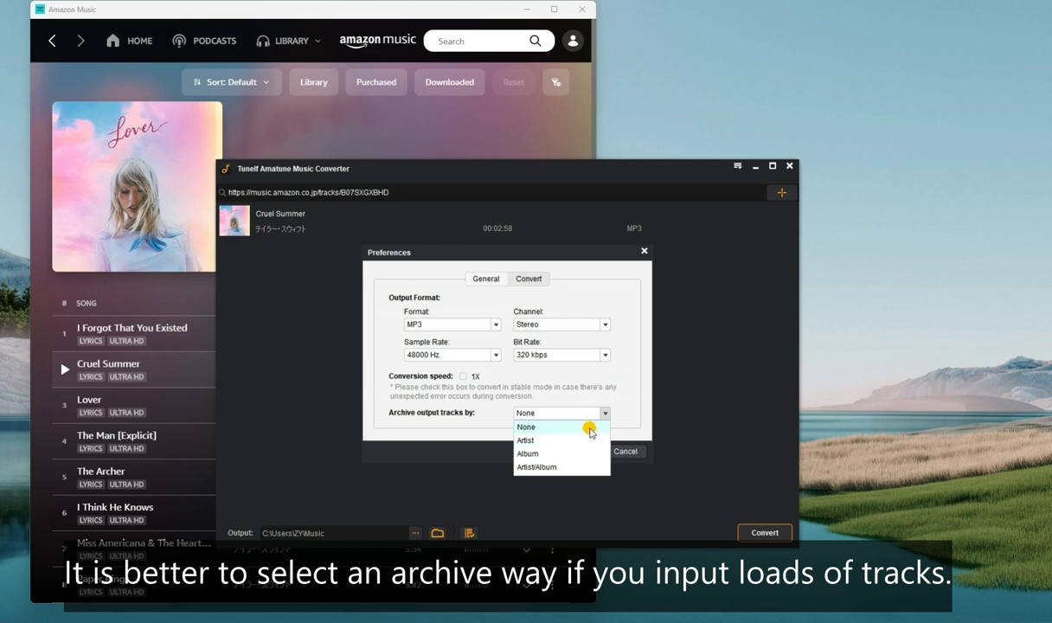
left_click(526, 425)
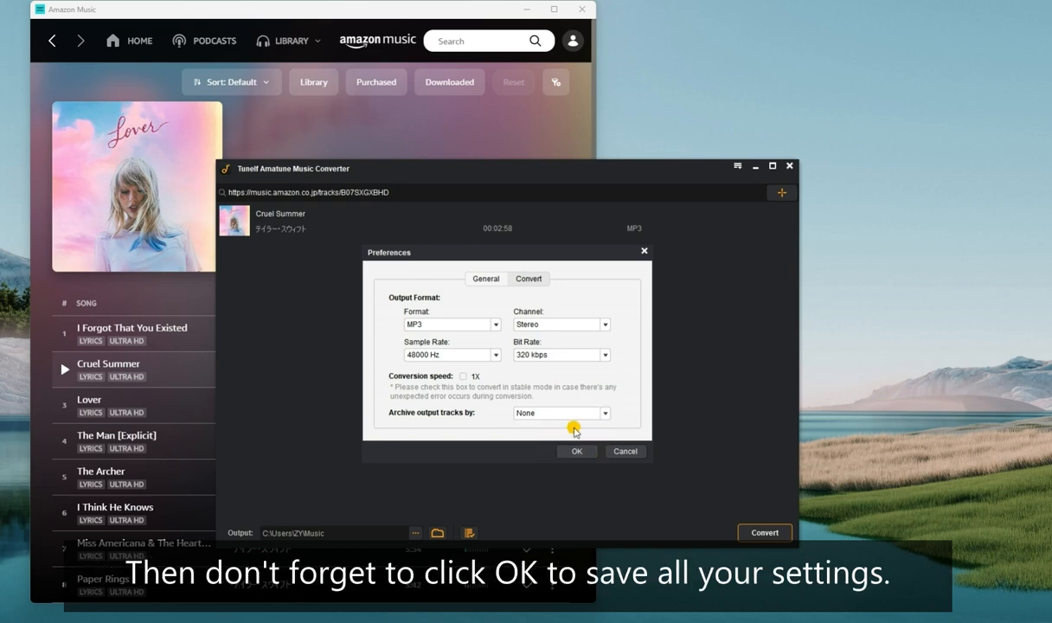
left_click(578, 450)
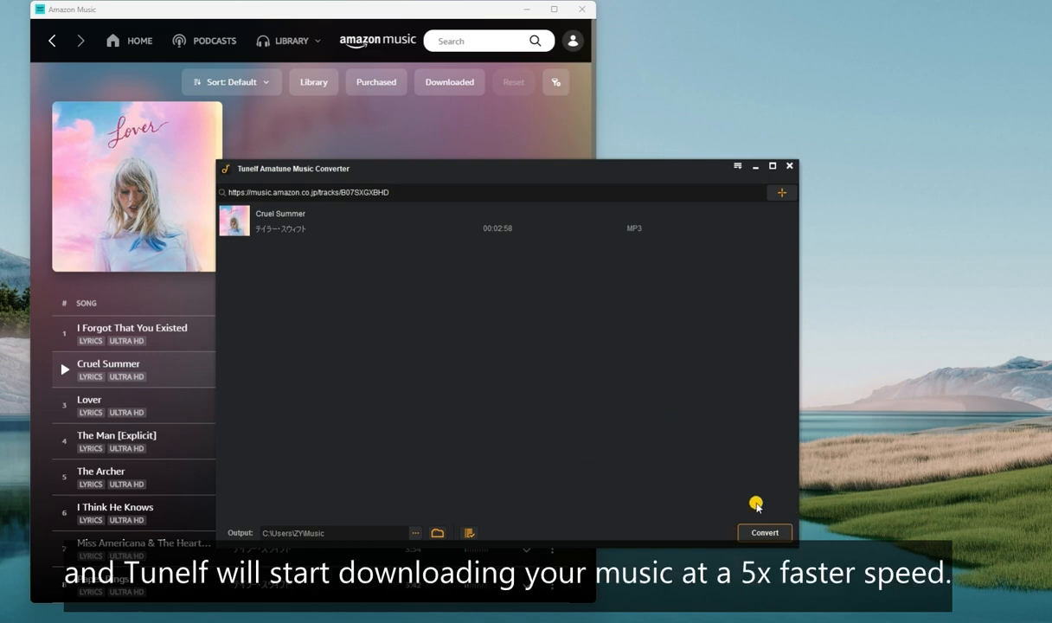
Step: Convert Cruel Summer, view it in the Converted list and reveal its file folder
left_click(765, 533)
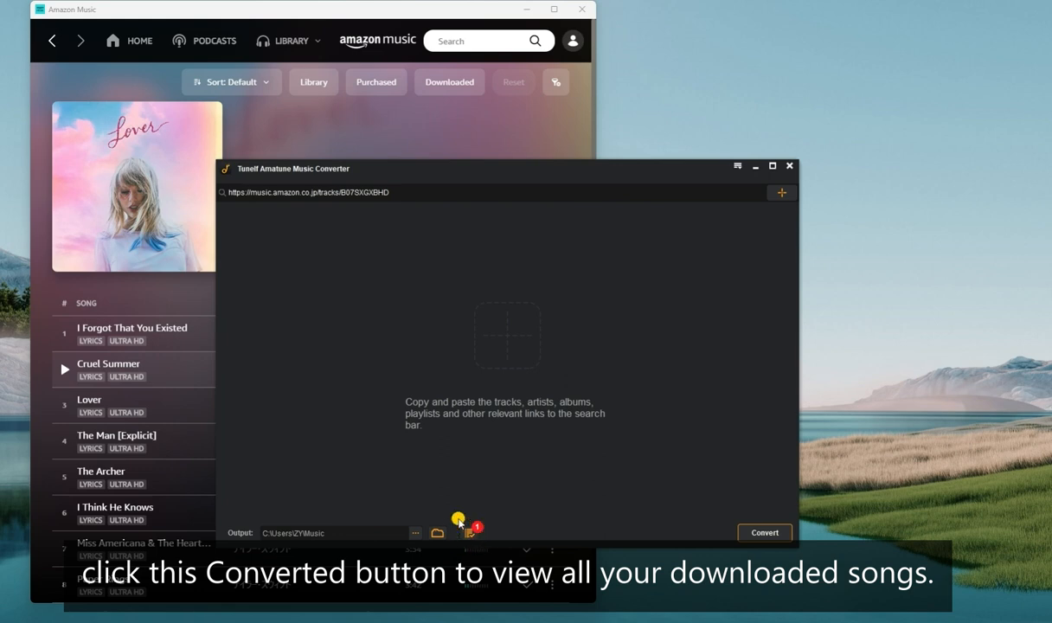
left_click(467, 533)
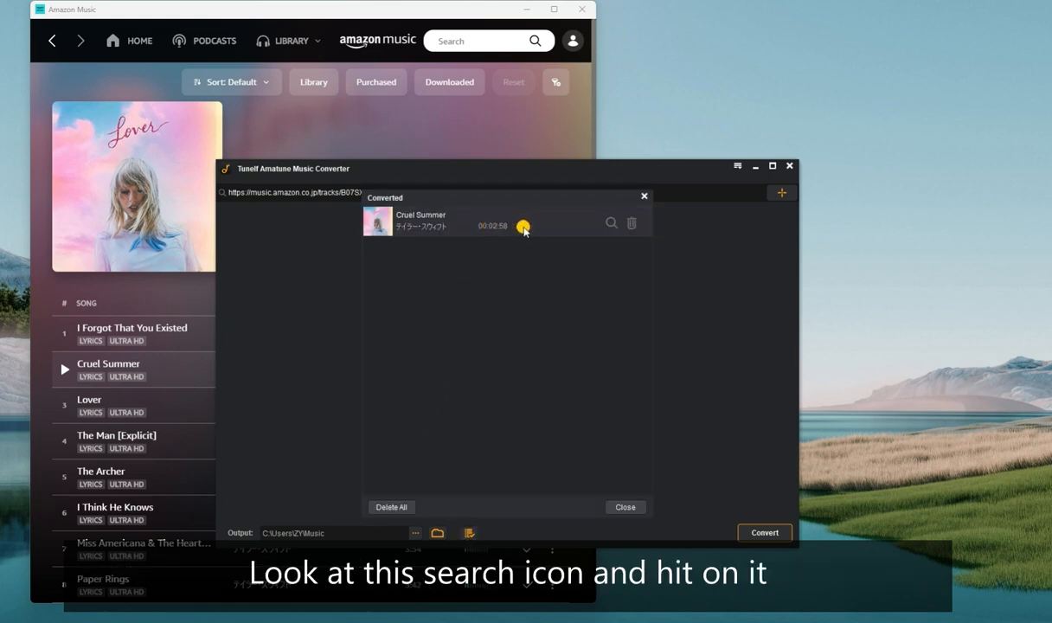
mouse_move(612, 223)
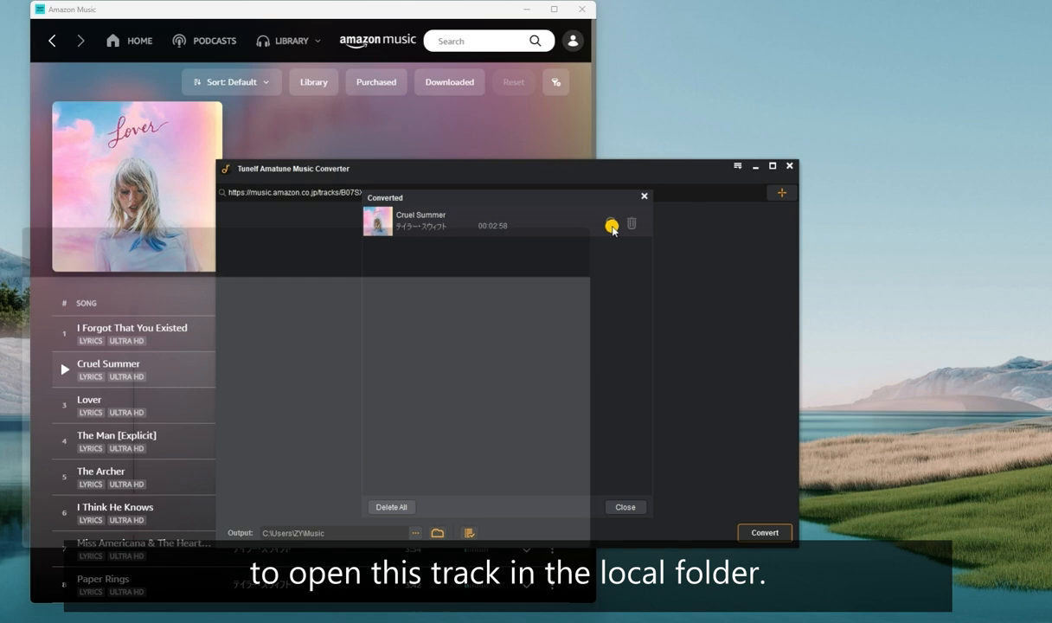
left_click(613, 225)
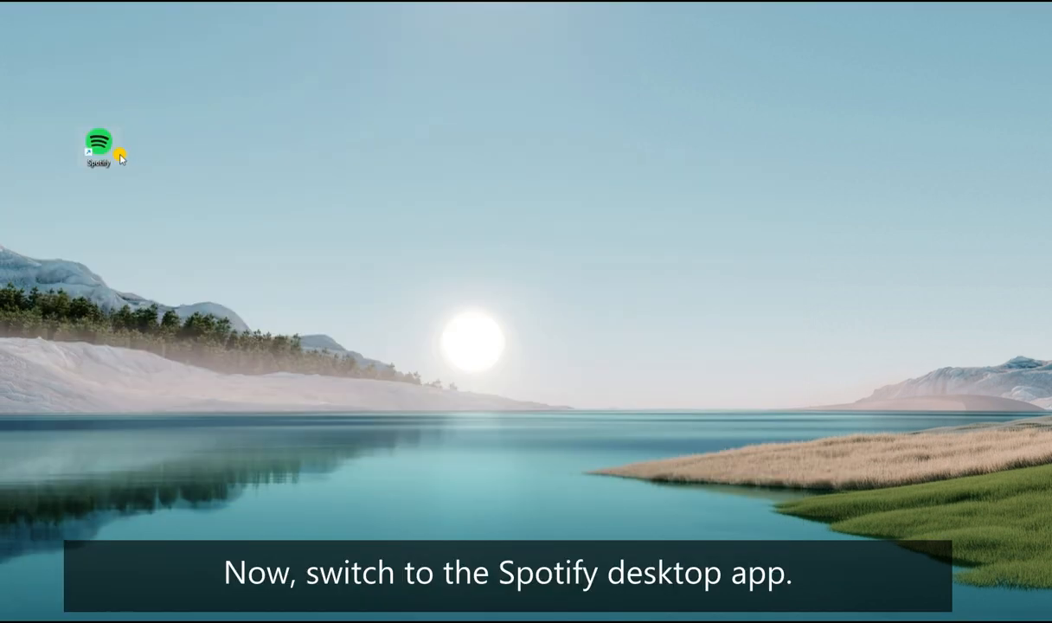
Step: Launch Spotify and reach its Settings page via the profile avatar menu
double_click(99, 142)
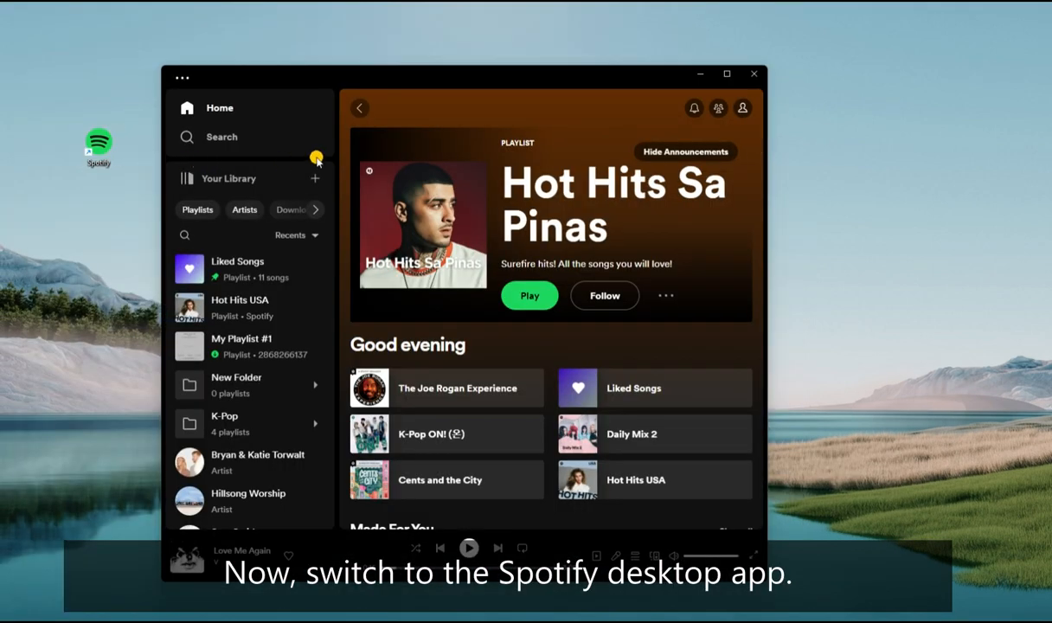
mouse_move(740, 107)
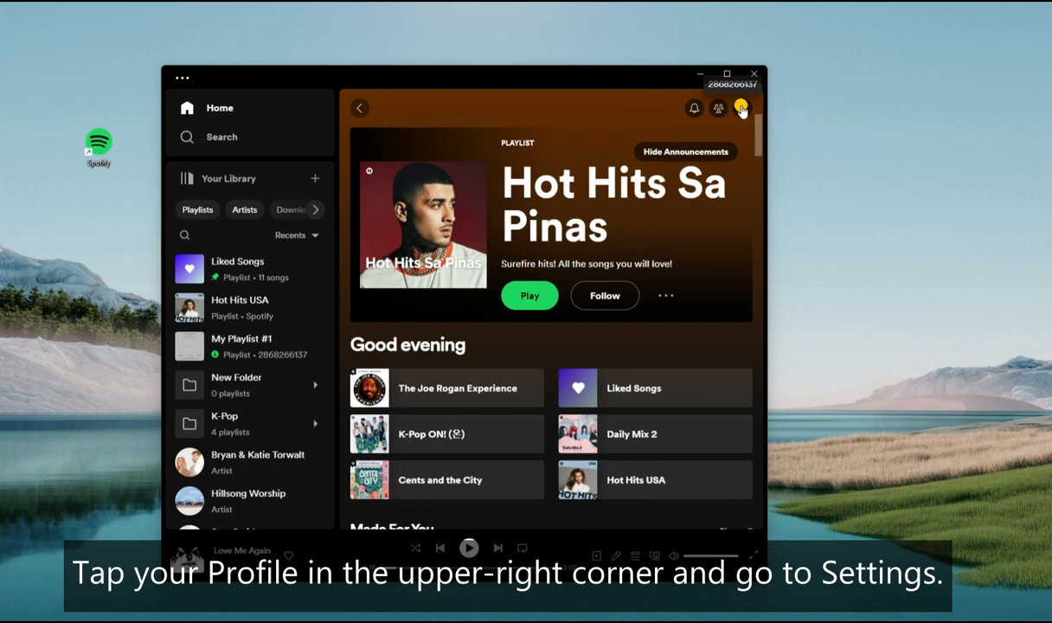
left_click(743, 107)
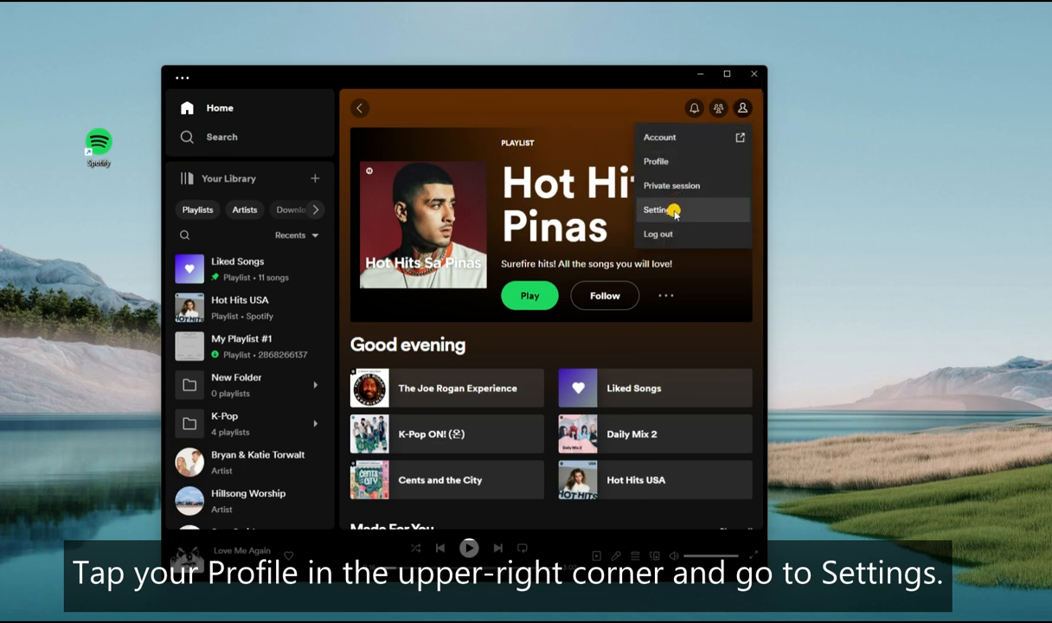
left_click(659, 210)
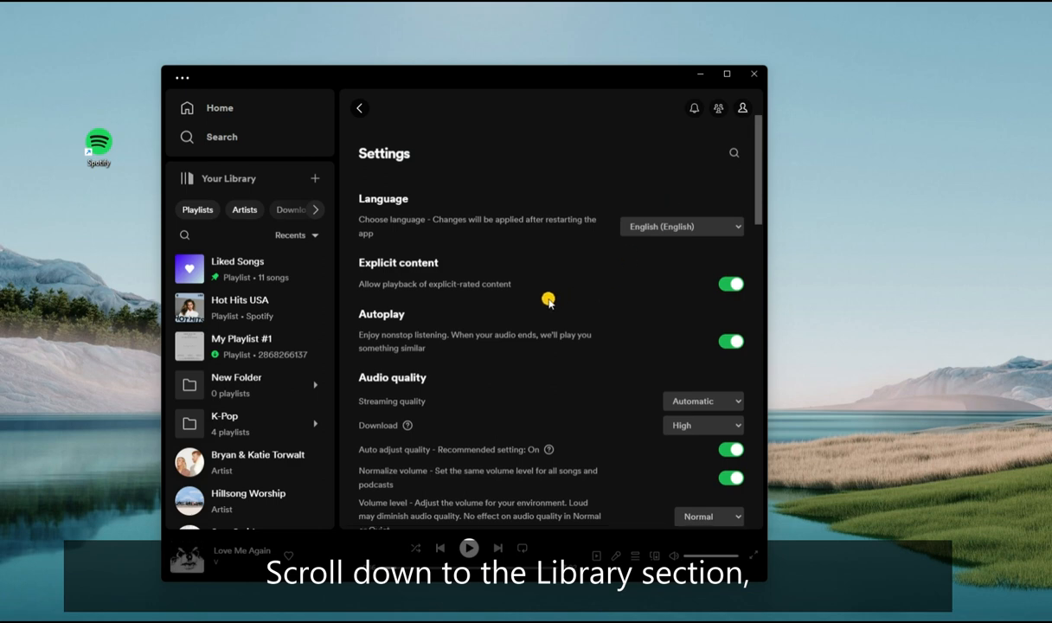
Step: Switch on Show Local Files under Your Library and begin adding a source folder
scroll("down", 3)
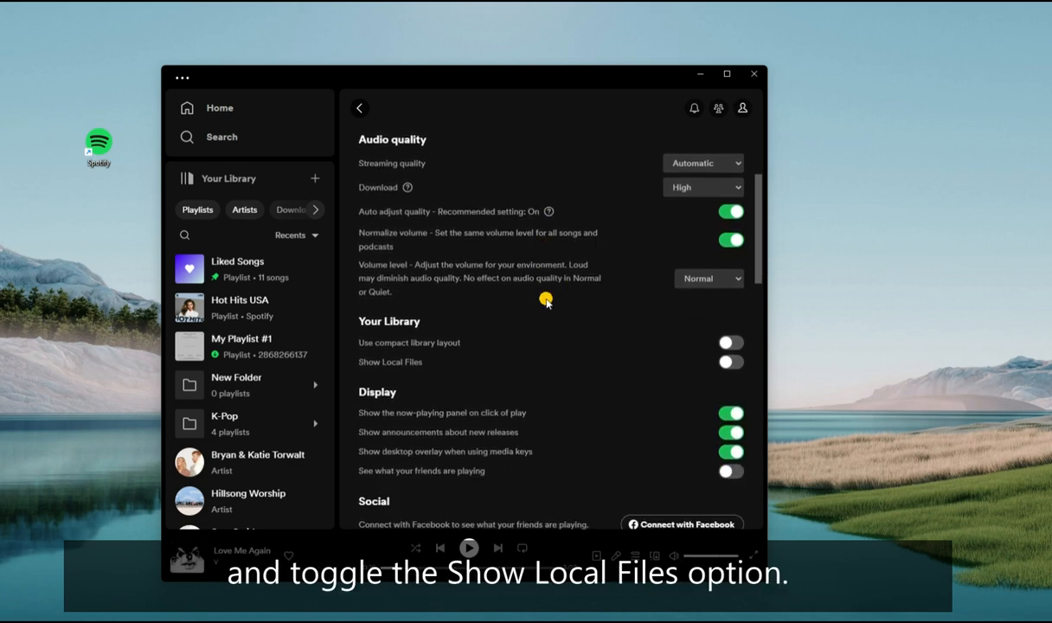
scroll("down", 3)
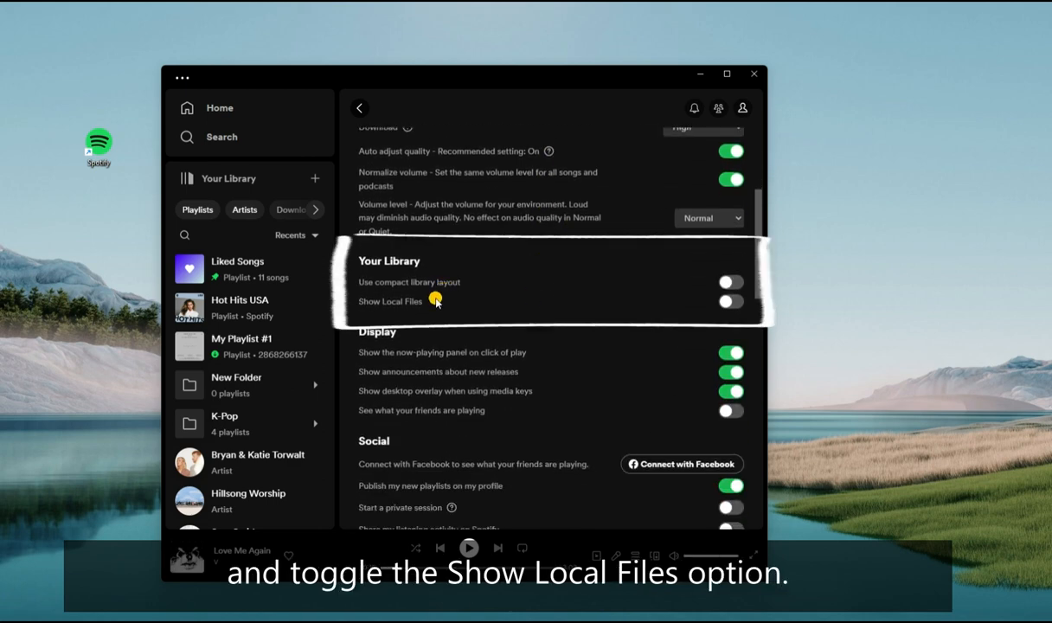
left_click(730, 301)
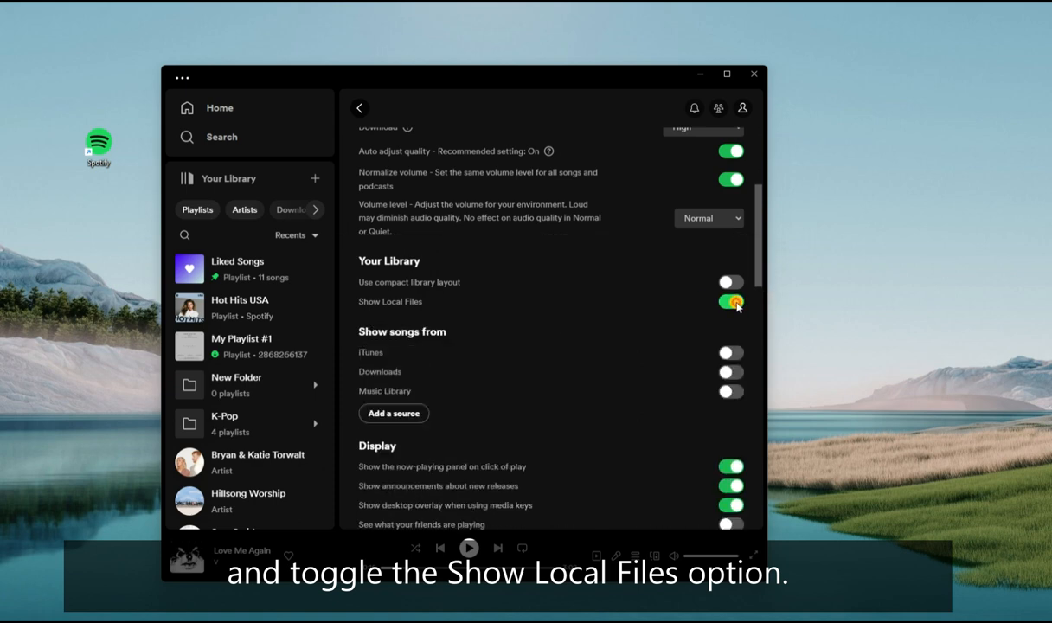
left_click(731, 301)
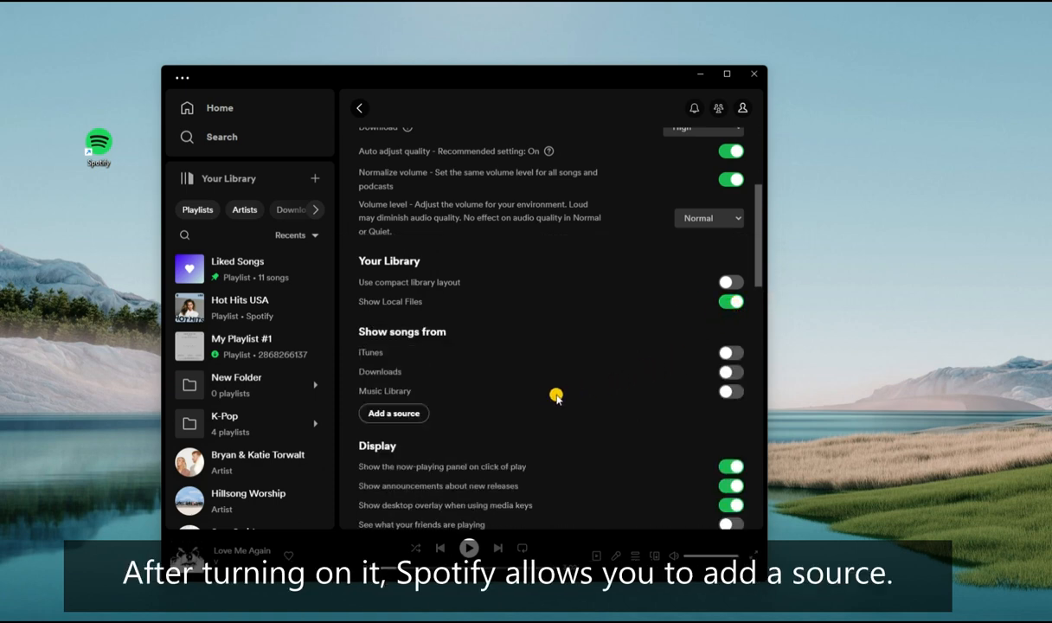
mouse_move(377, 396)
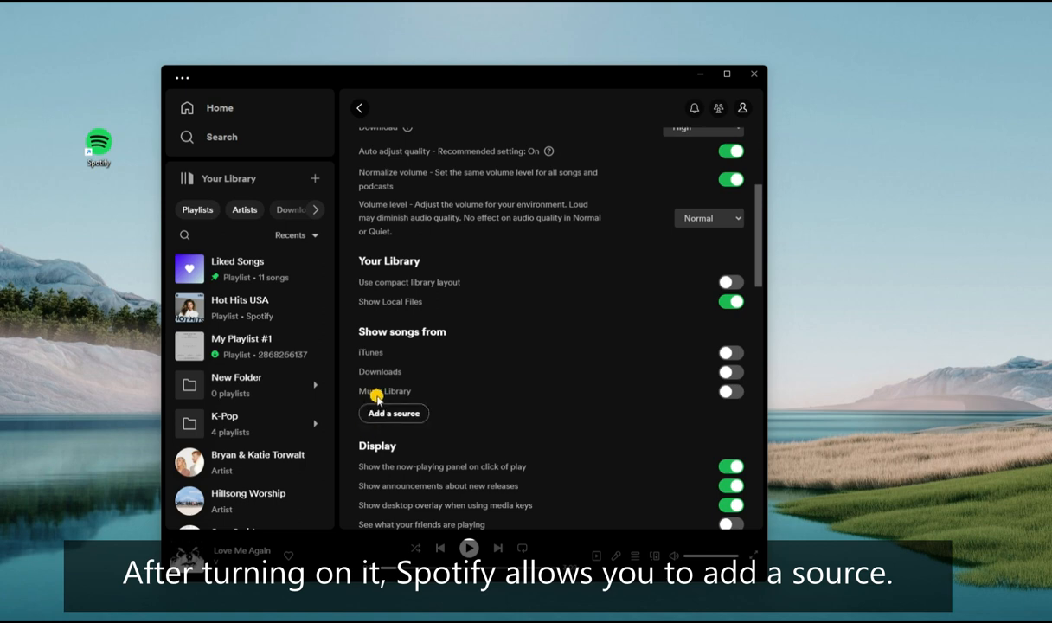
left_click(393, 412)
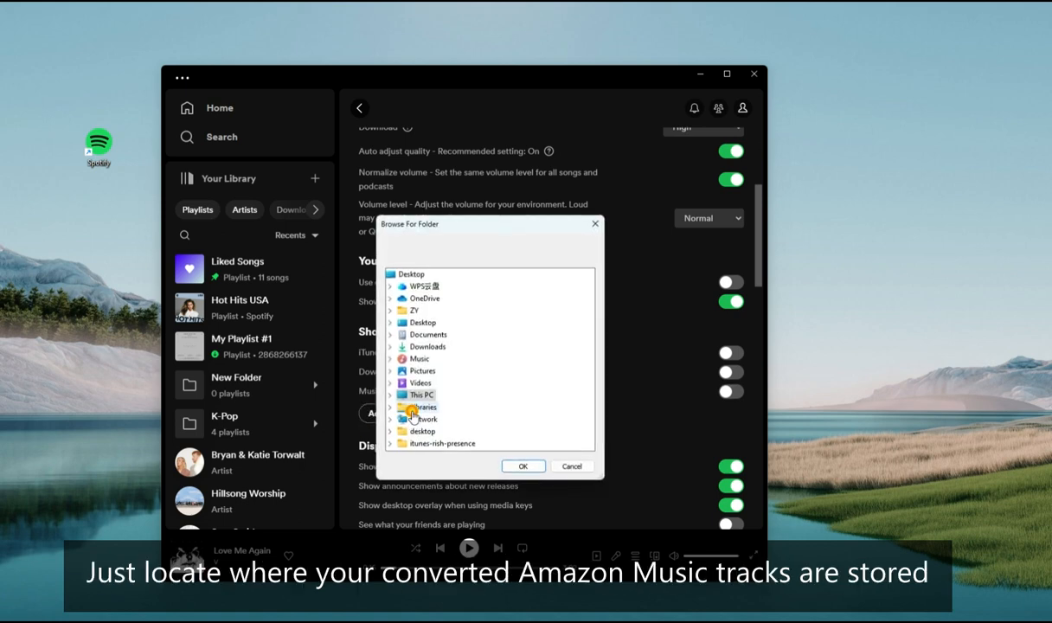
Step: Select the Tunelf Amazon Music Converter folder inside Music as a local source
left_click(391, 358)
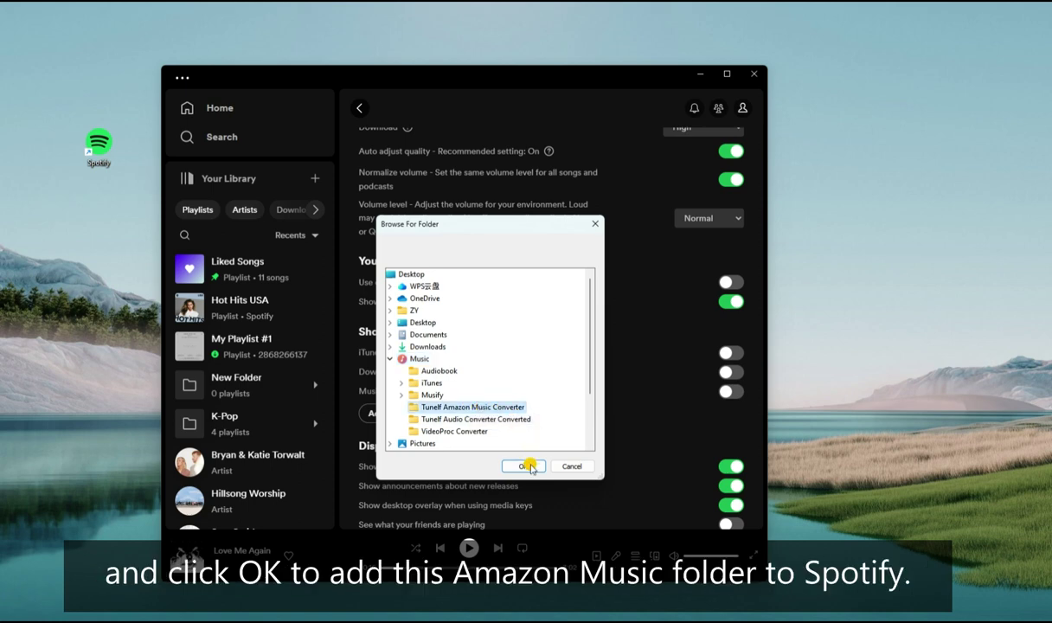
left_click(519, 467)
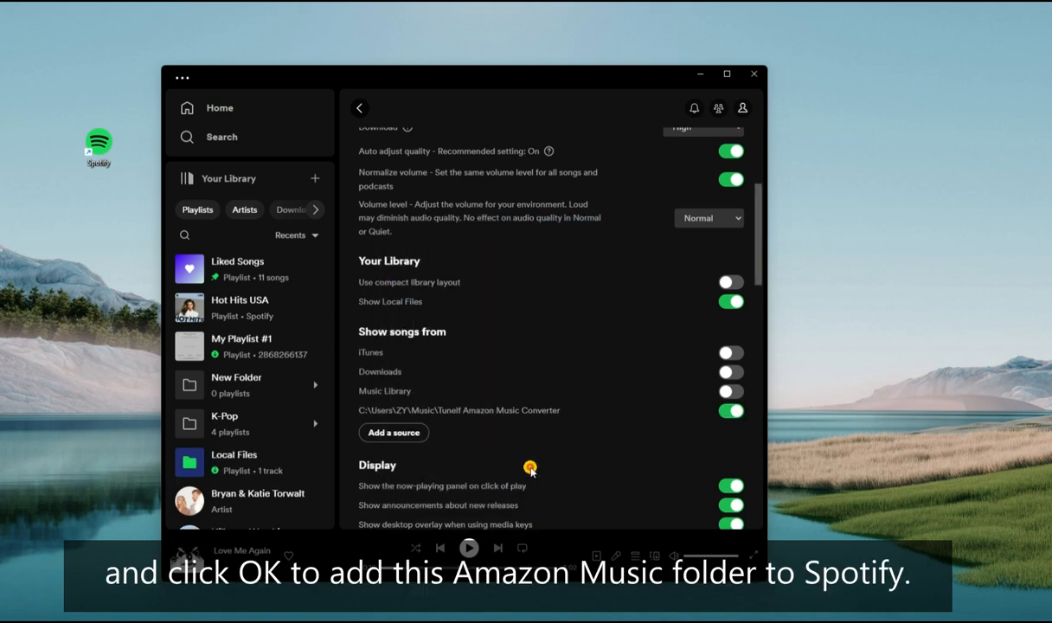
mouse_move(583, 411)
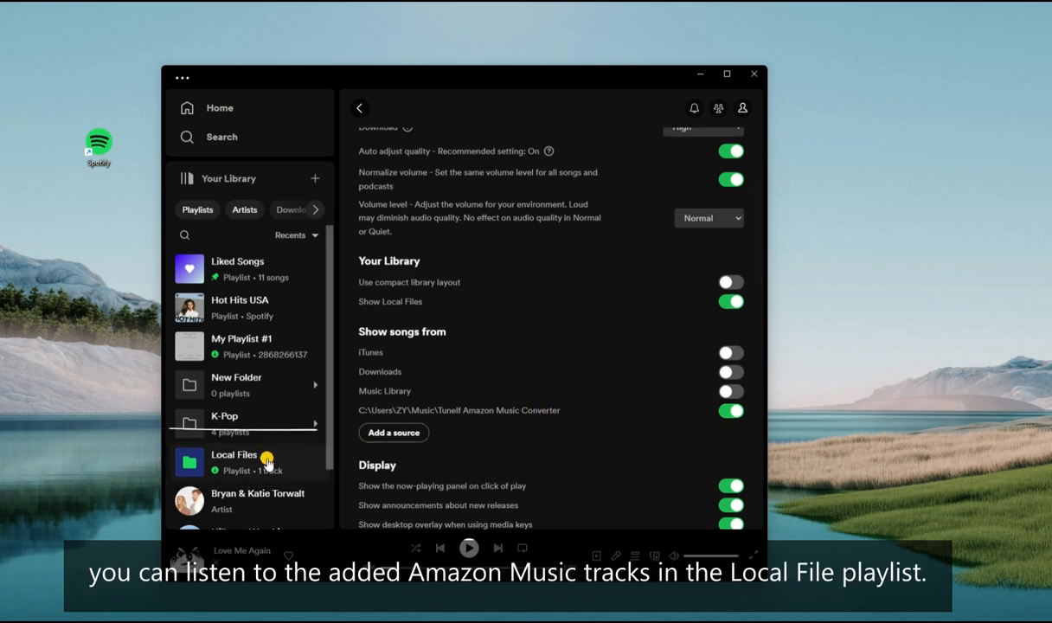
Step: Show the converted Cruel Summer track in the Local Files playlist
left_click(234, 461)
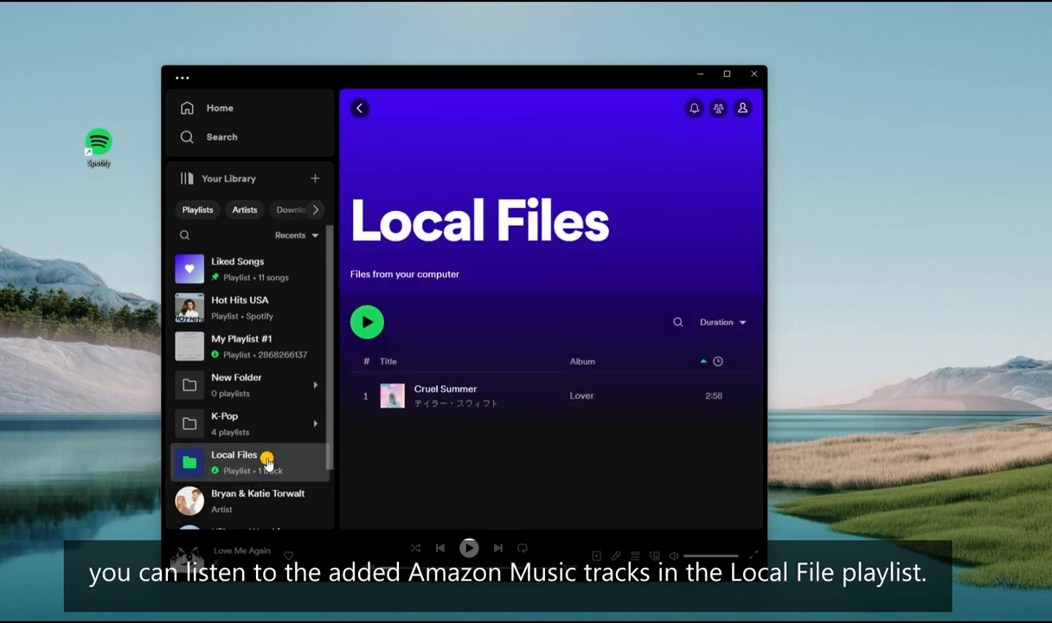
mouse_move(372, 394)
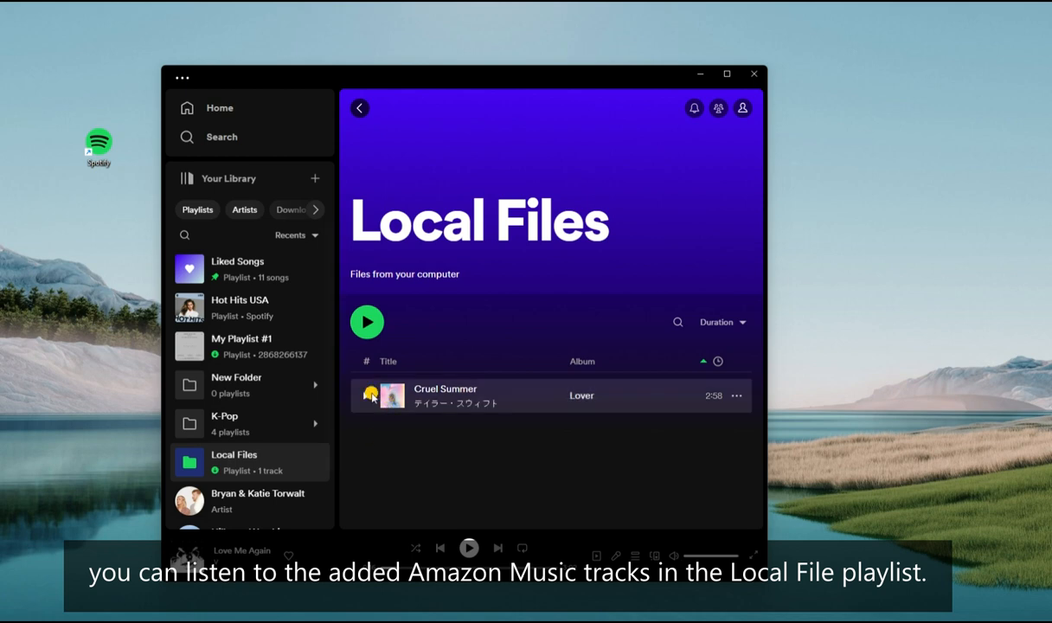